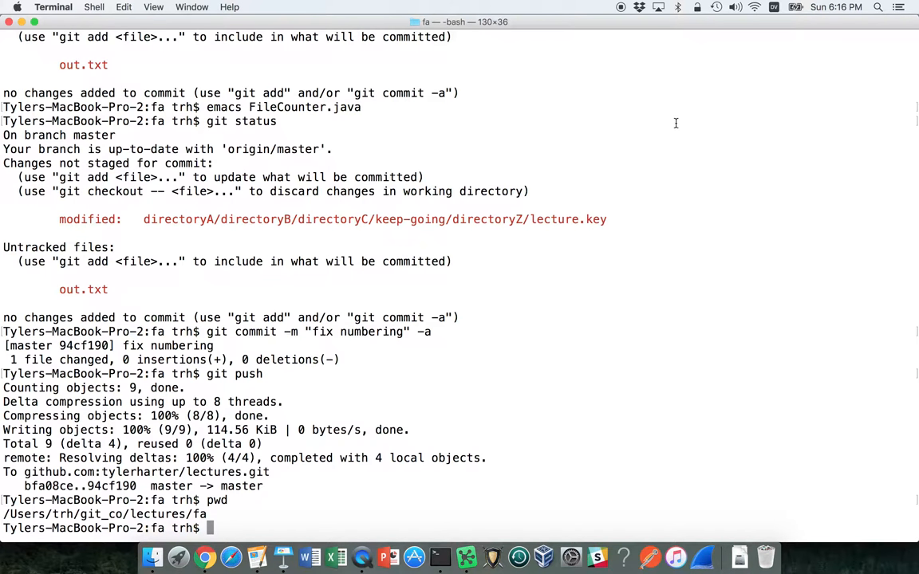
# Launch Emacs on FileCounter.java from the bash prompt, completing the file name.
pyautogui.scroll(-3)
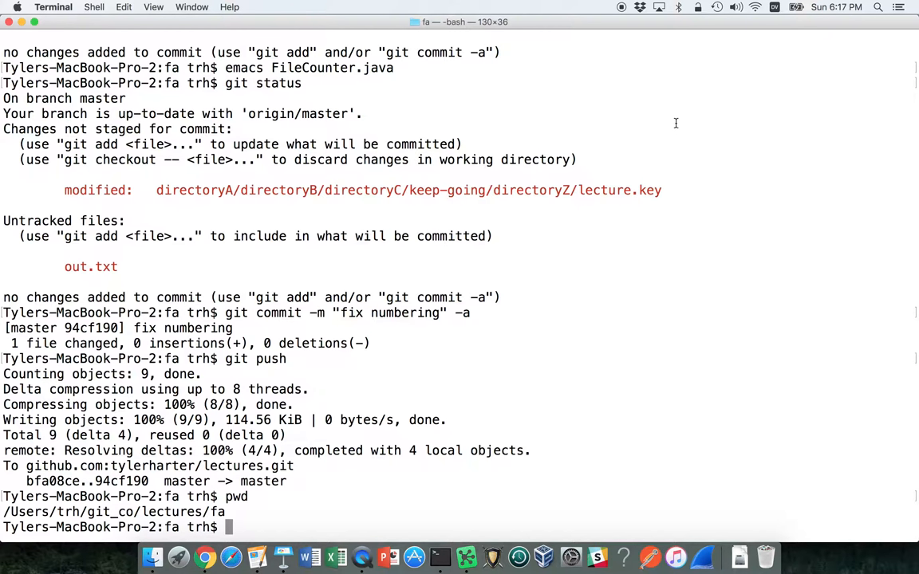
pyautogui.write('emacs')
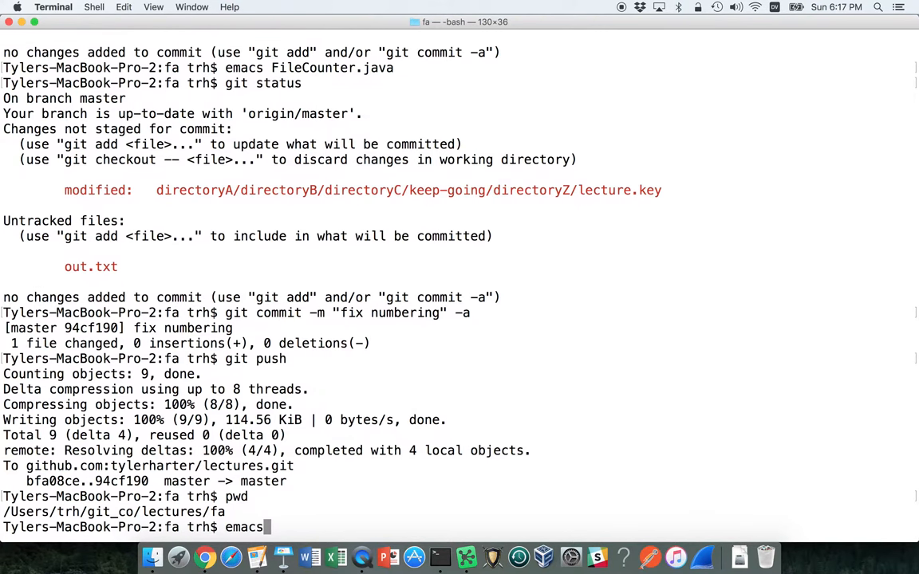
pyautogui.write('FileCounte')
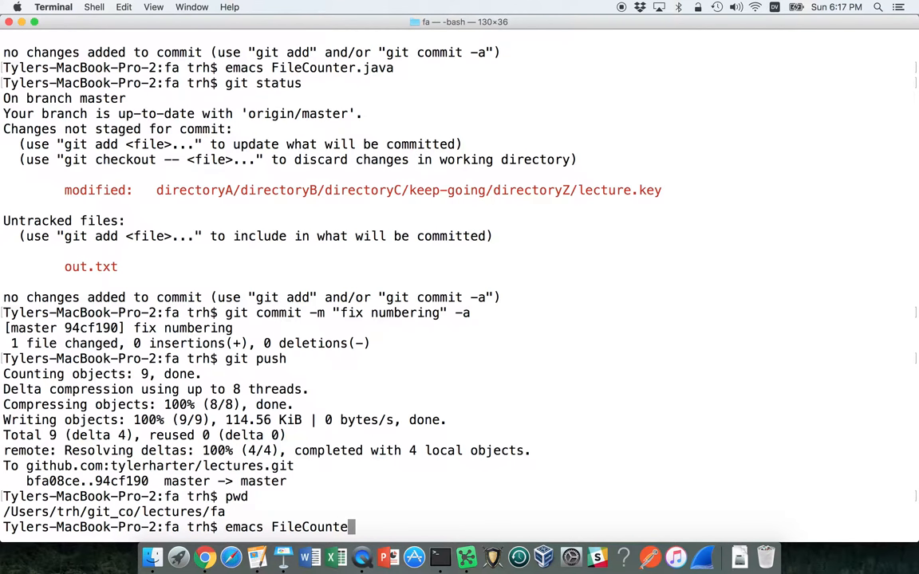
pyautogui.write('r.j')
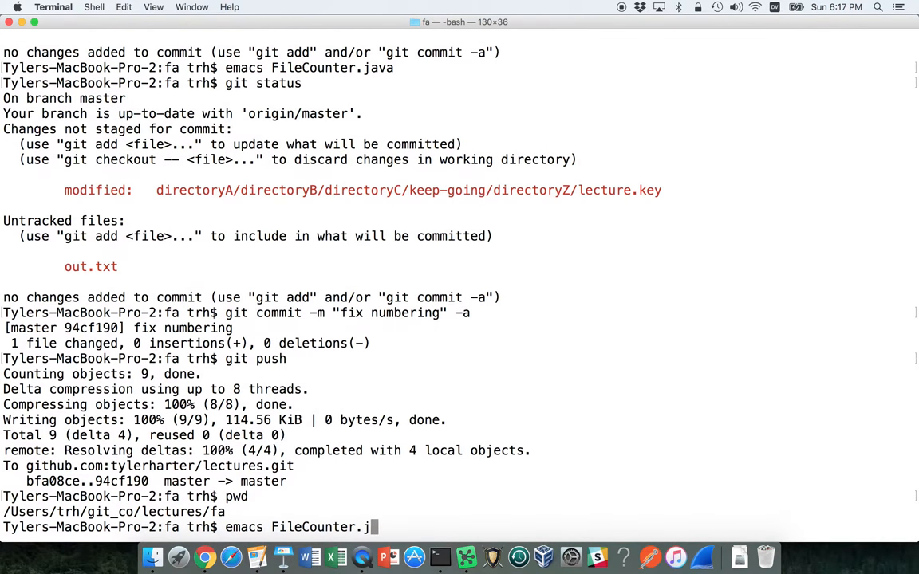
pyautogui.press('Return')
pyautogui.write('ja')
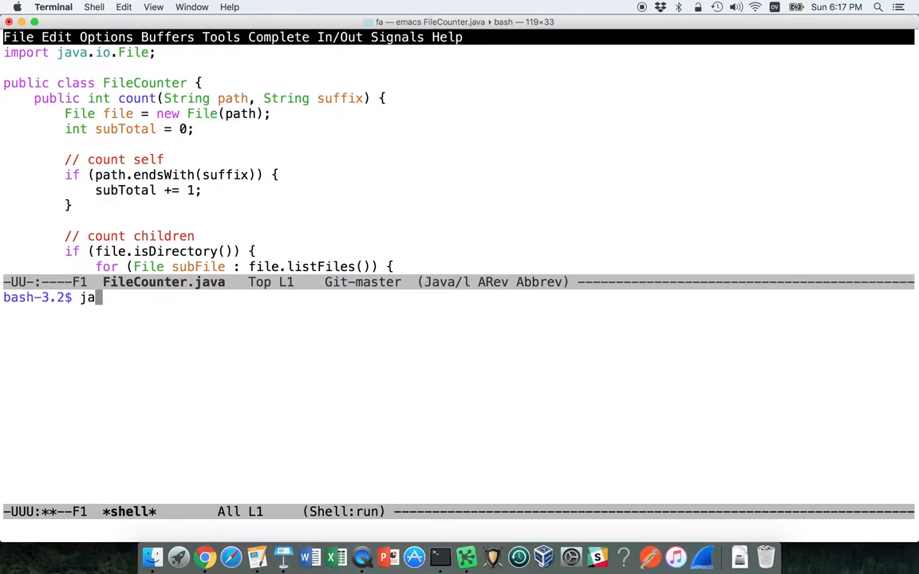
# Compile FileCounter.java and run it on directoryA for suffix (0 files) and txt (3 files).
pyautogui.write('vac FileCounter.')
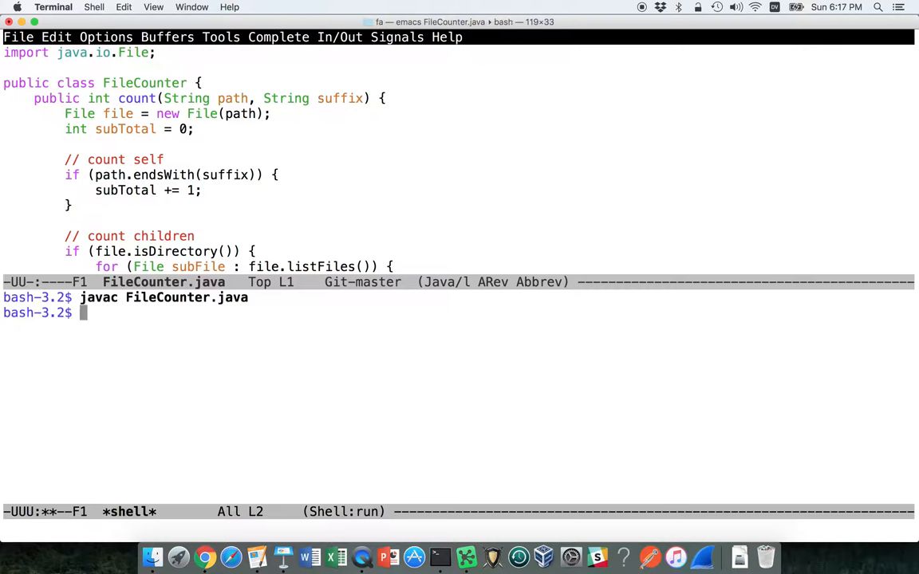
pyautogui.write('java FileCounter.')
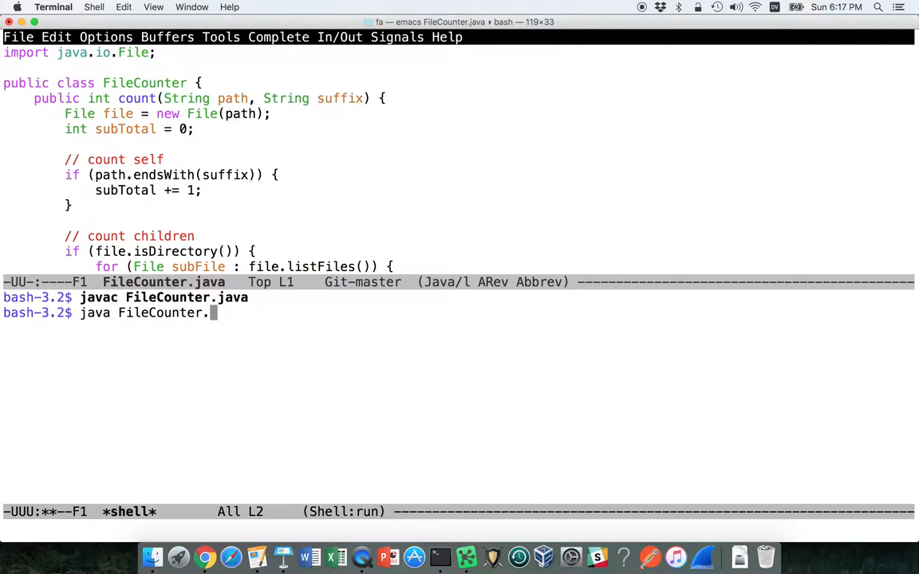
pyautogui.press('Backspace')
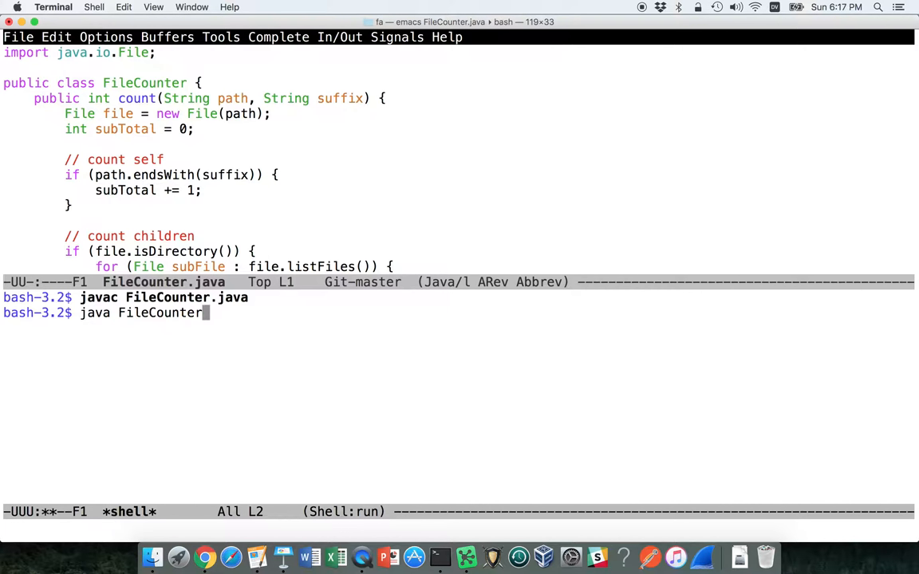
pyautogui.write('directoryA/')
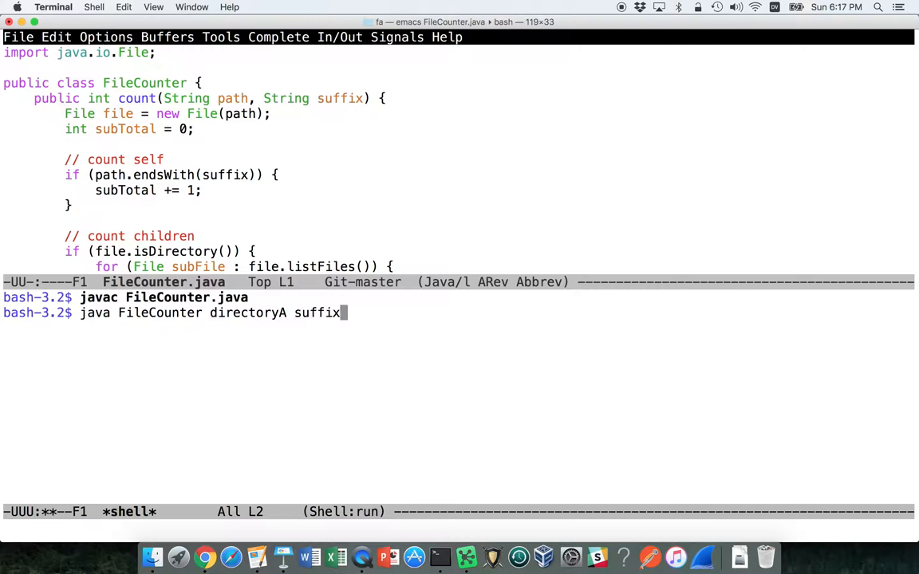
pyautogui.doubleClick(246, 313)
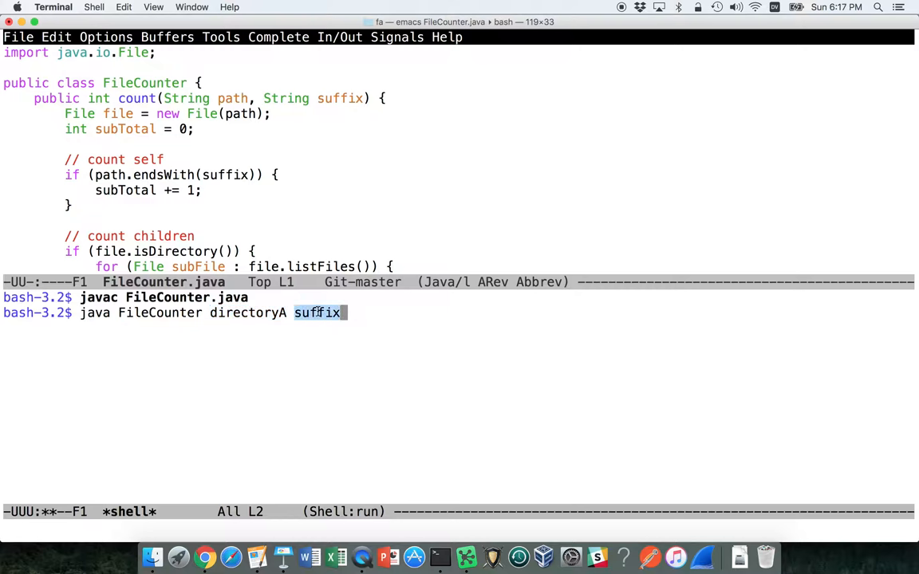
pyautogui.press('Return')
pyautogui.write('java FileCounter directoryA txt')
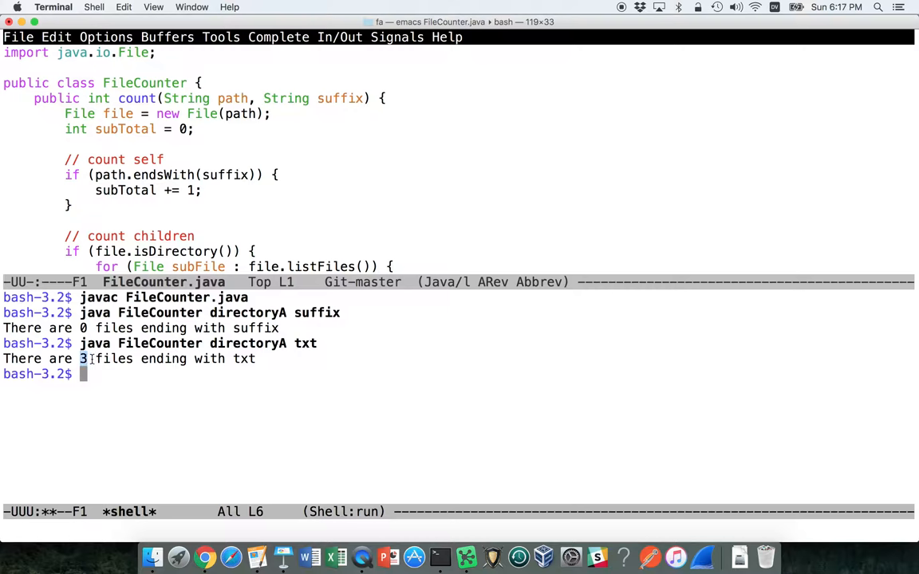
# List directoryA and note directoryB with its readme.txt inside.
pyautogui.write('ls directoryA/')
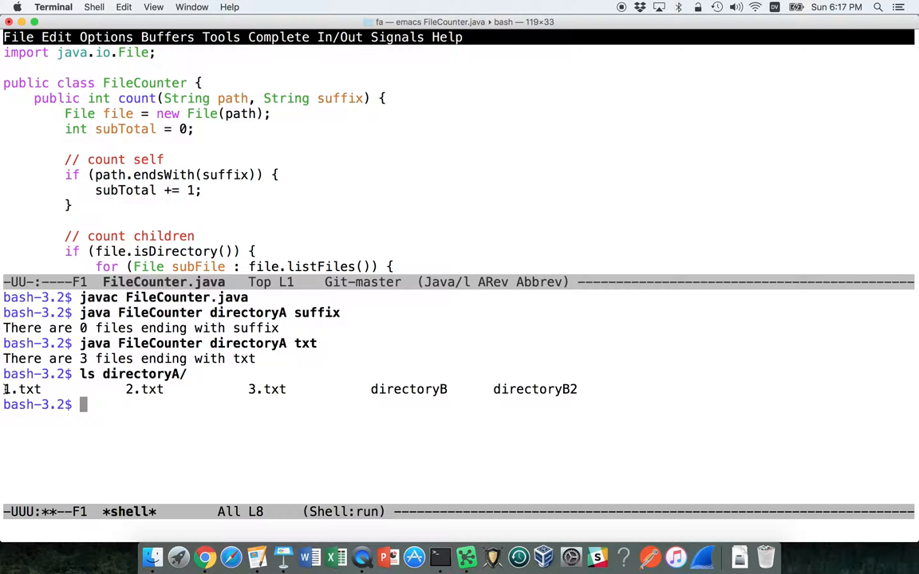
pyautogui.doubleClick(144, 389)
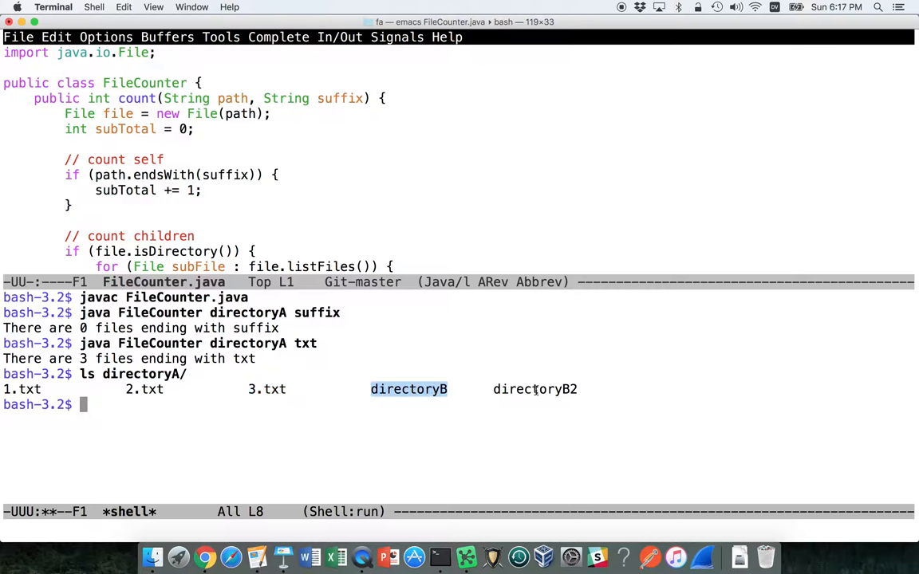
pyautogui.moveTo(534, 389)
pyautogui.write('ls directoryA/directoryB')
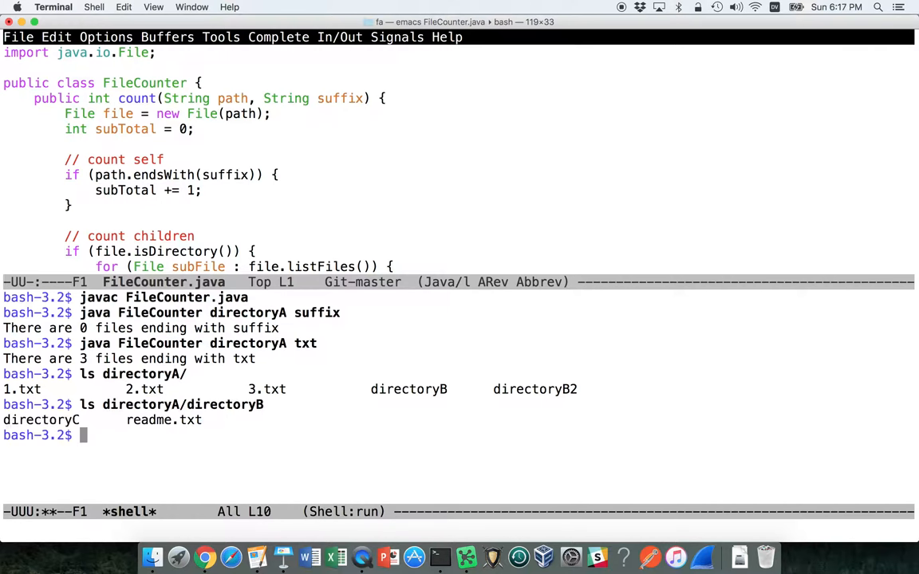
pyautogui.doubleClick(162, 420)
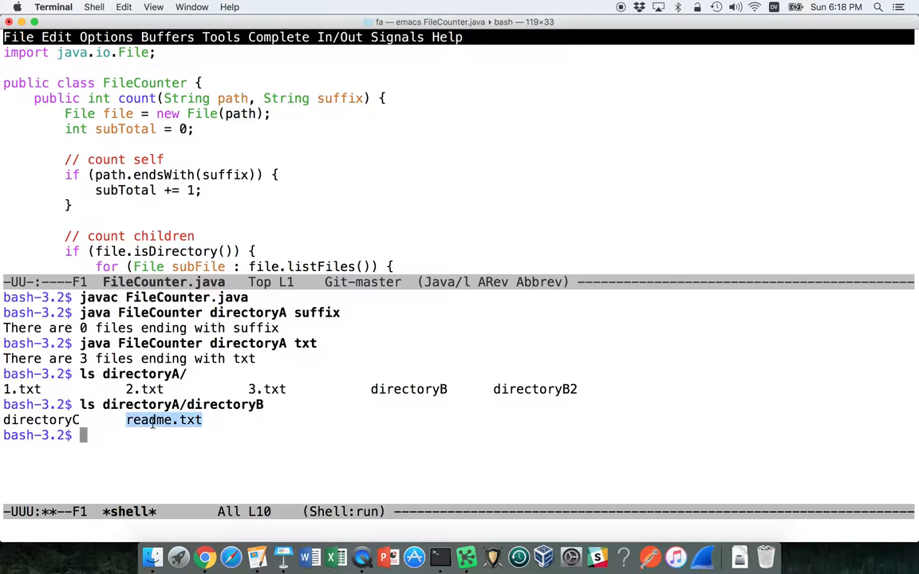
# List directoryA/directoryB/directoryC to expose the deeper nested txt file.
pyautogui.write('ls directoryA/directoryB/dir')
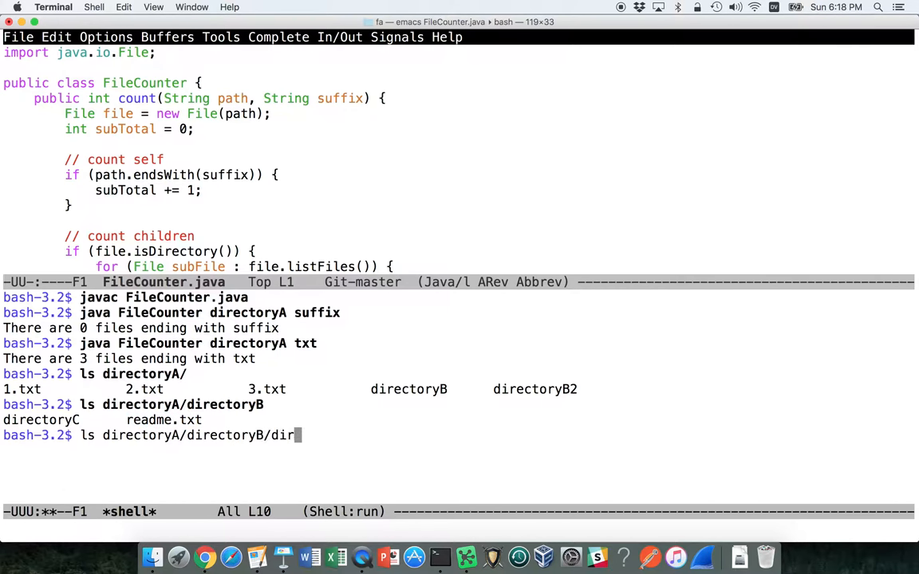
pyautogui.press('Return')
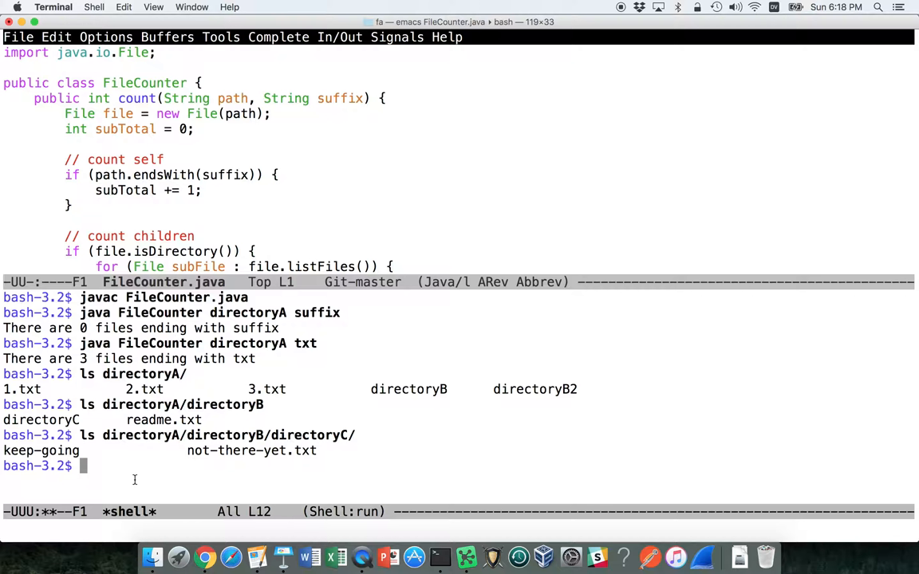
pyautogui.doubleClick(160, 313)
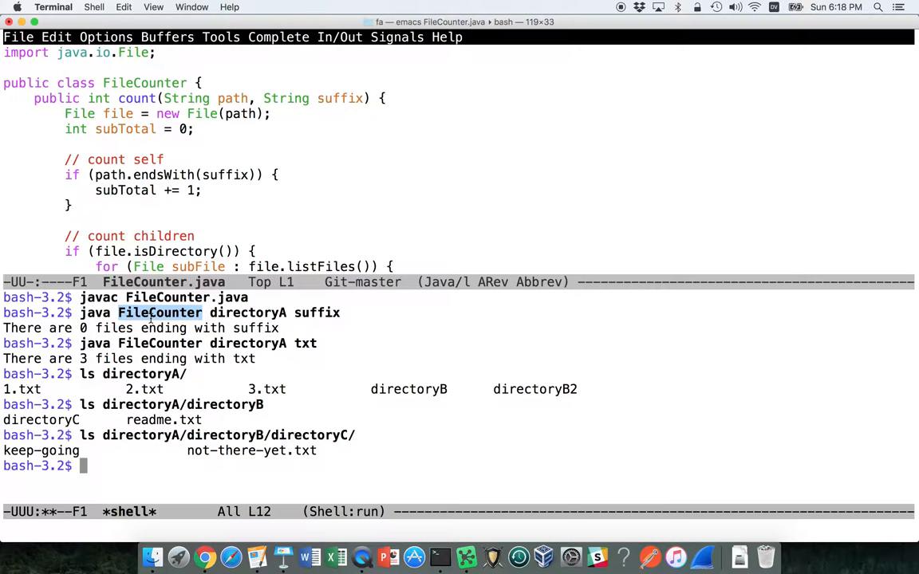
pyautogui.moveTo(411, 384)
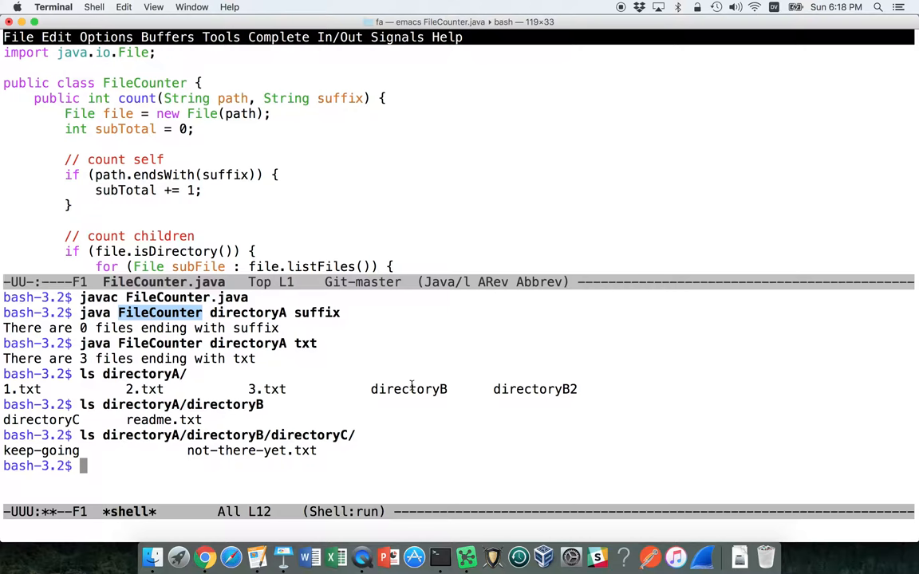
pyautogui.doubleClick(534, 389)
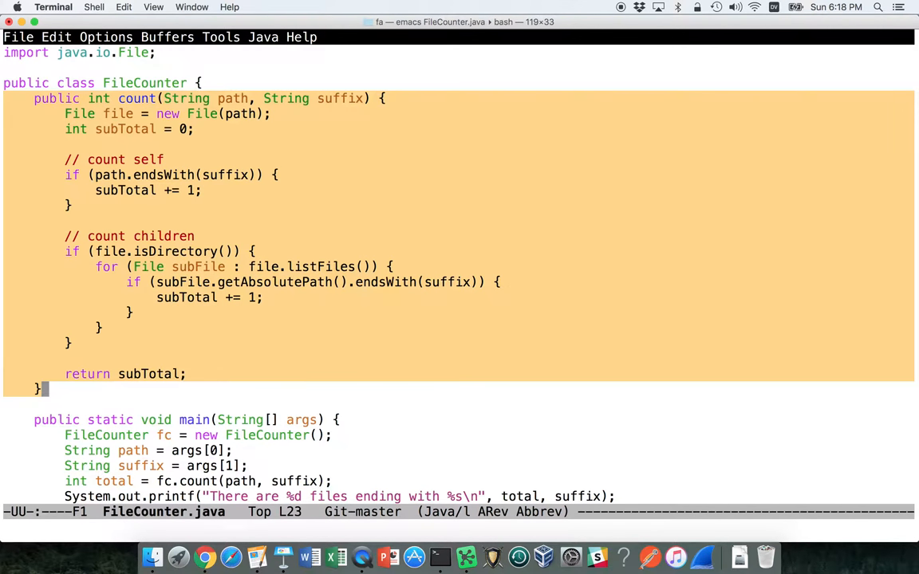
# Close the shell window and highlight the count method's child loop in FileCounter.java.
pyautogui.doubleClick(233, 99)
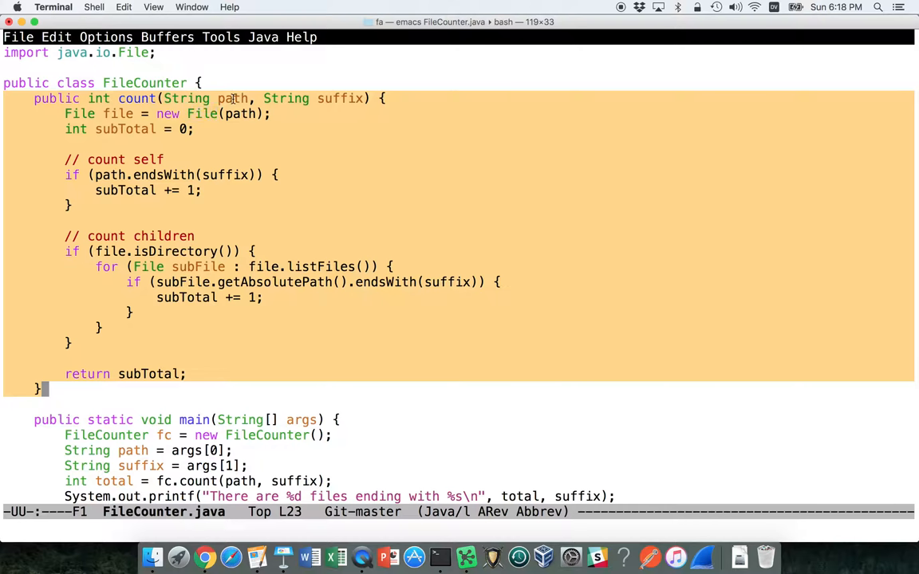
pyautogui.doubleClick(202, 114)
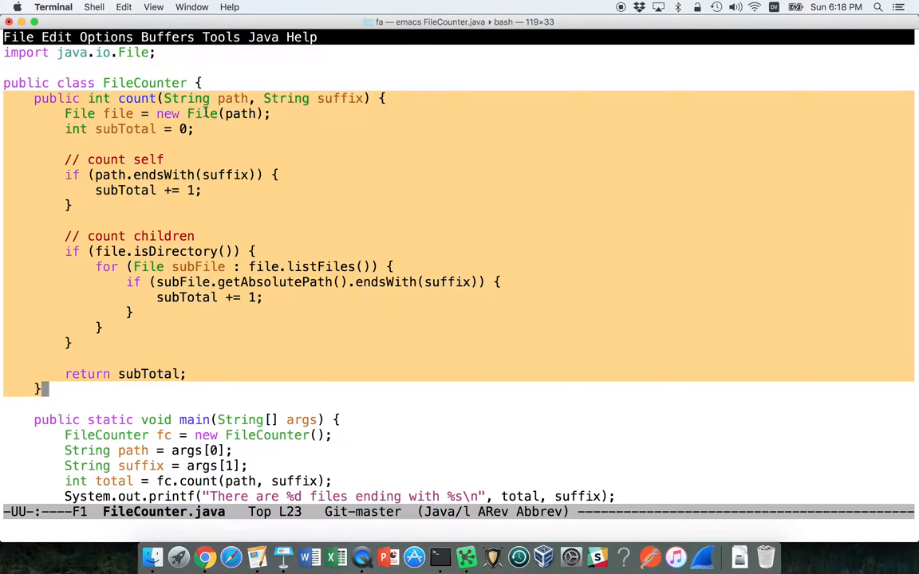
pyautogui.doubleClick(124, 128)
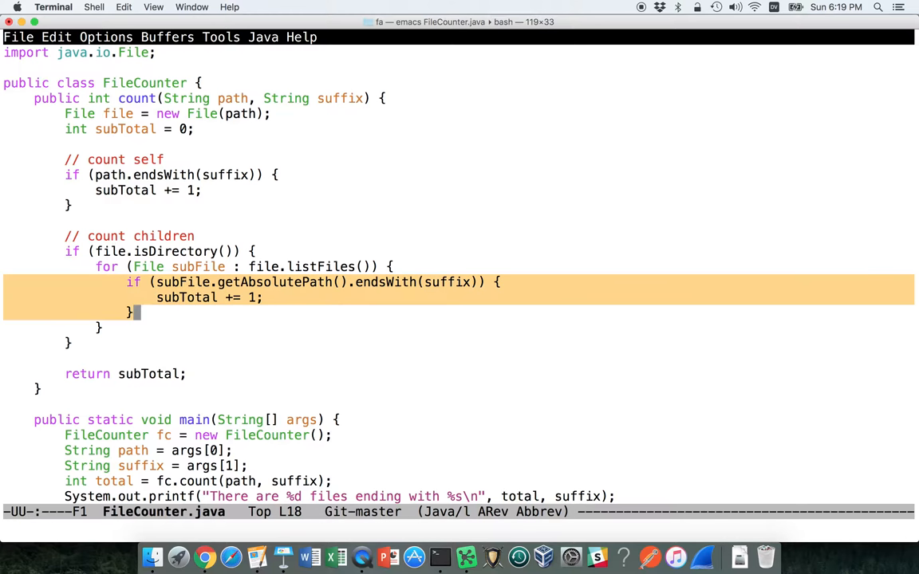
pyautogui.moveTo(188, 267)
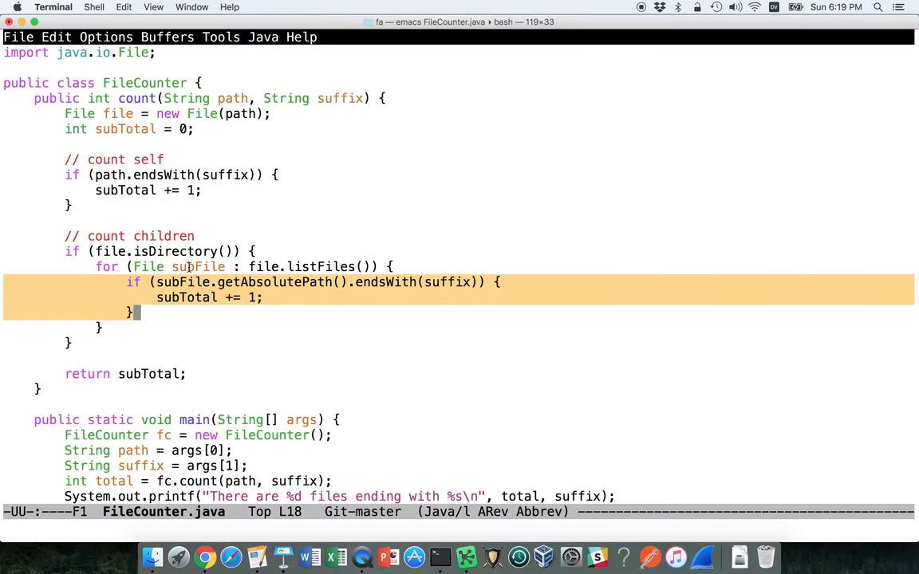
# Wrap the inner if block of count() in /* */ comments.
pyautogui.doubleClick(197, 266)
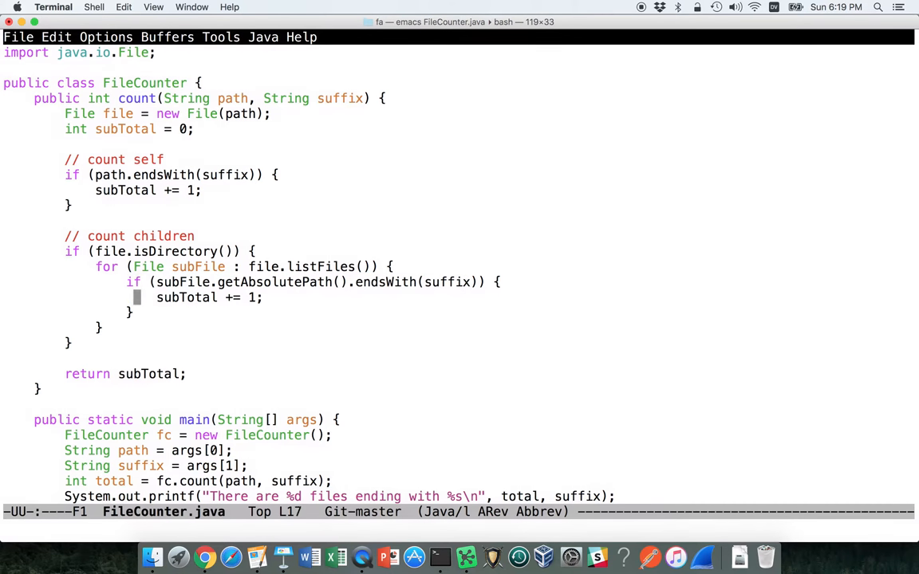
pyautogui.write('/*')
pyautogui.write('*/')
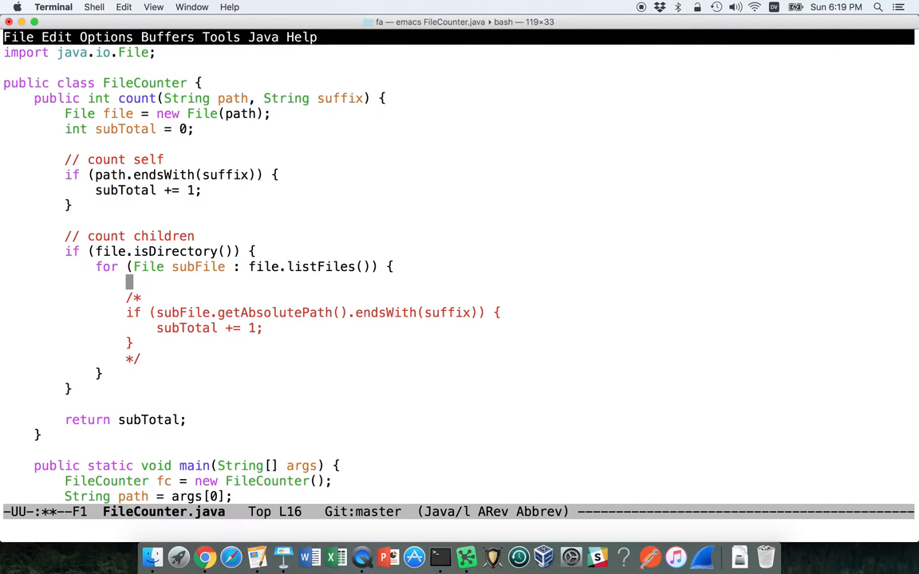
pyautogui.doubleClick(197, 266)
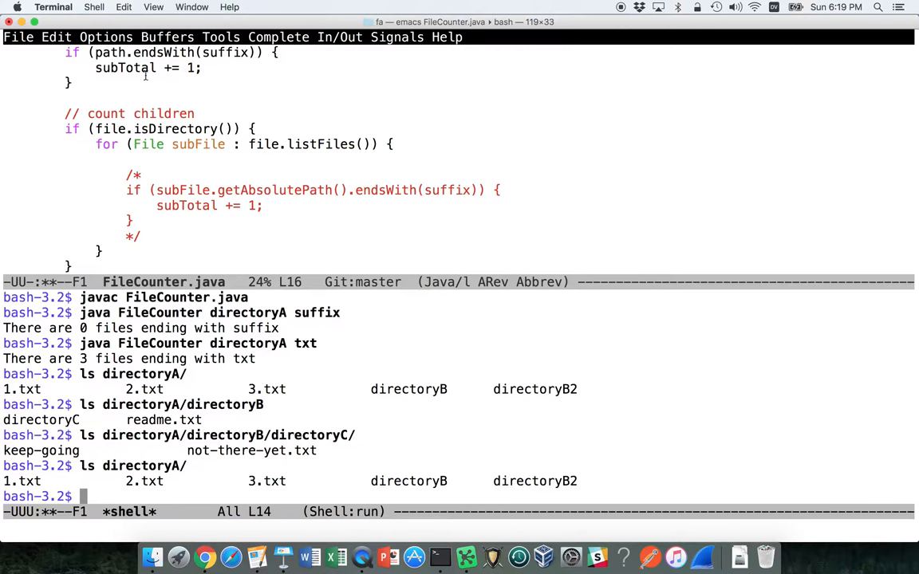
# Reopen the shell beneath the code and list directoryA again (three txt files, directoryB, directoryB2).
pyautogui.doubleClick(197, 144)
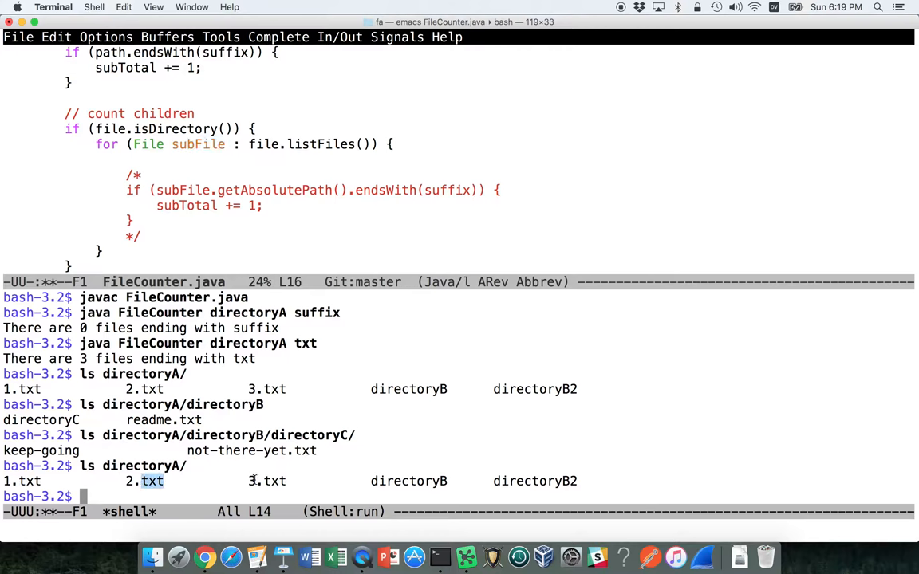
pyautogui.doubleClick(409, 482)
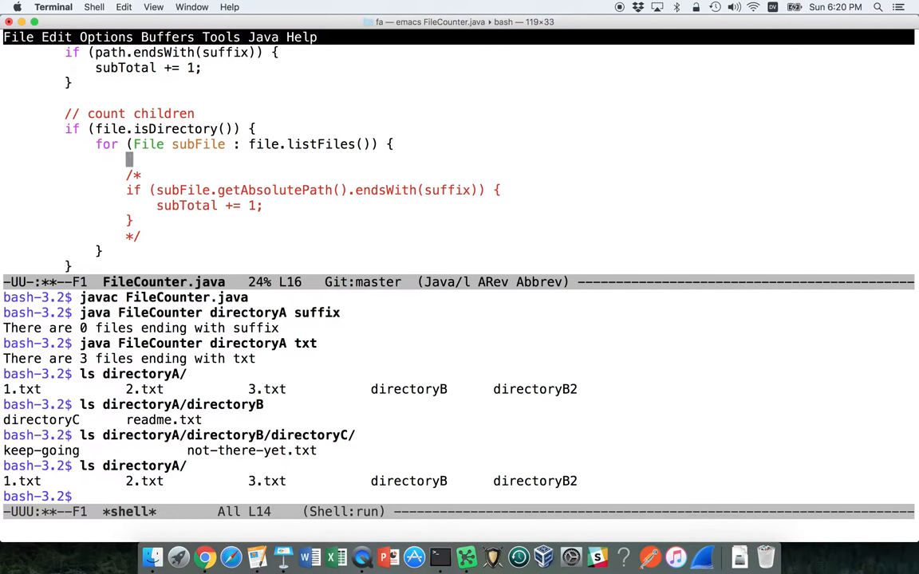
# Write subTotal += this.count(subFile.getAbsolutePath(), suffix); inside the child loop.
pyautogui.write('thi')
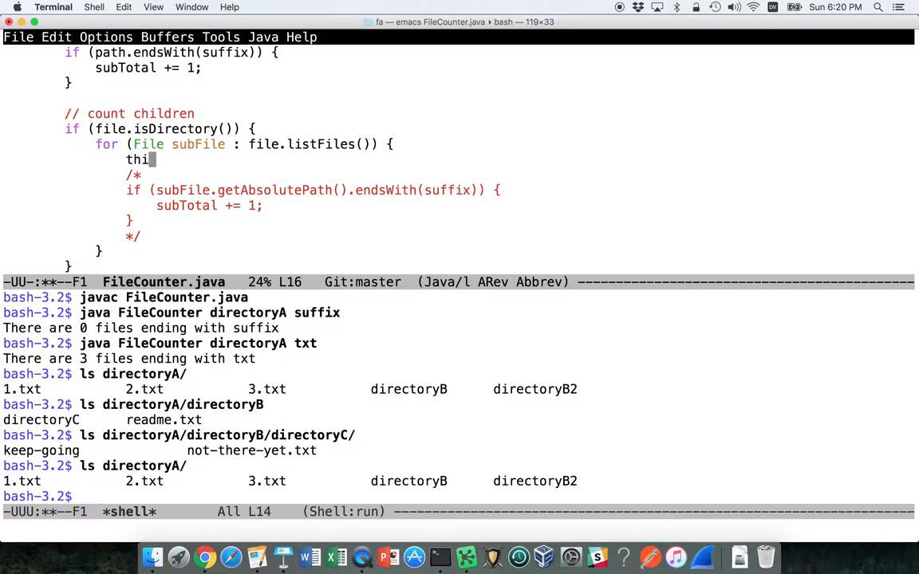
pyautogui.write('s.count(')
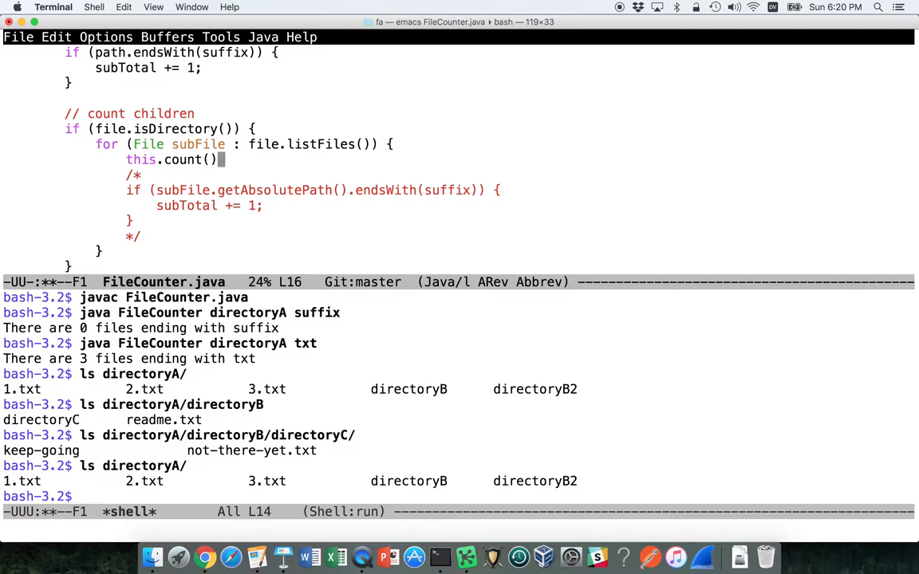
pyautogui.write('subFile.getAbsolutePath(), suf)')
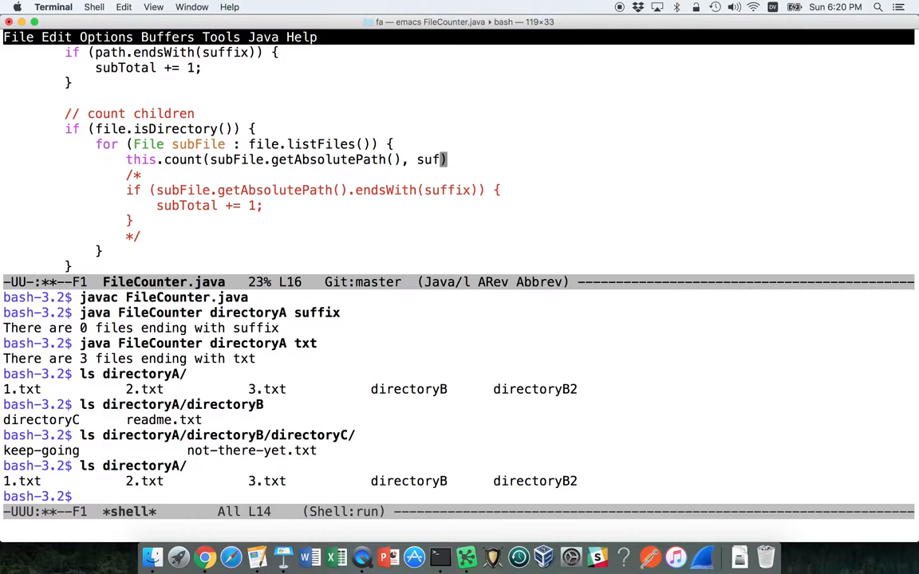
pyautogui.write('fix);')
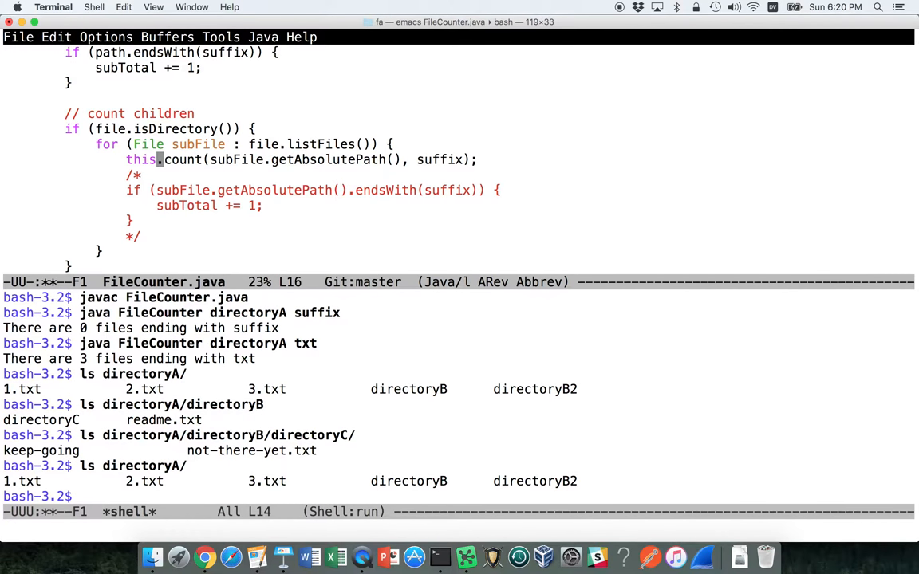
pyautogui.write('subTot')
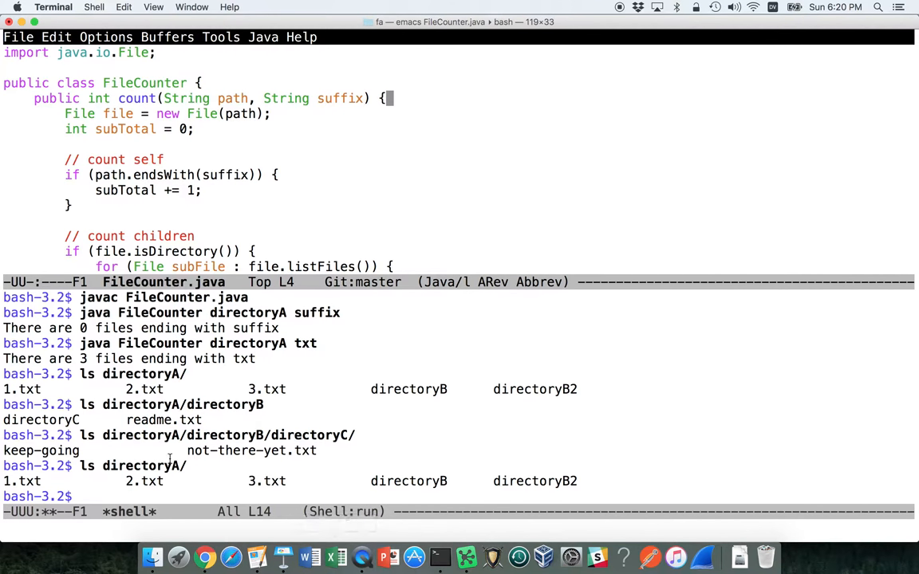
# Kill the commented /* ... */ block, reindent the loop and save FileCounter.java.
pyautogui.doubleClick(143, 466)
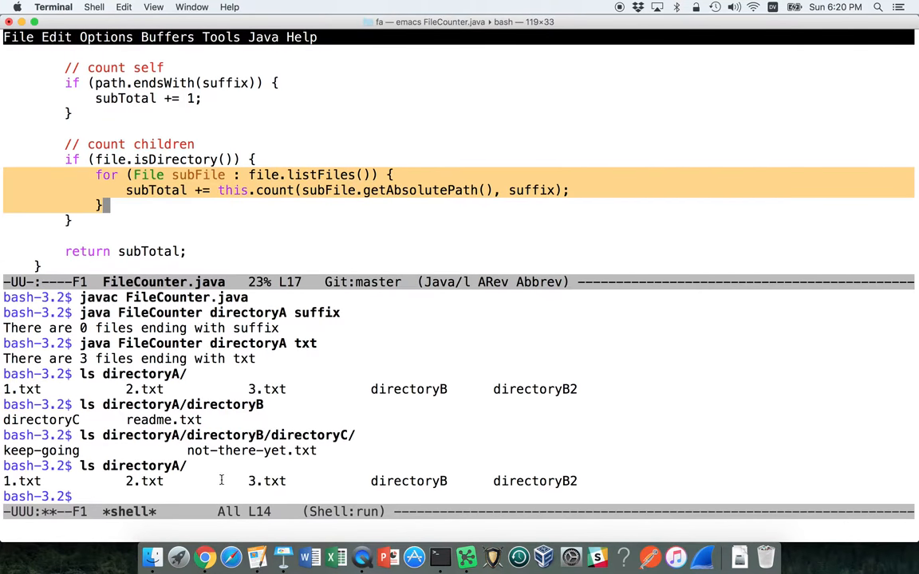
pyautogui.moveTo(485, 402)
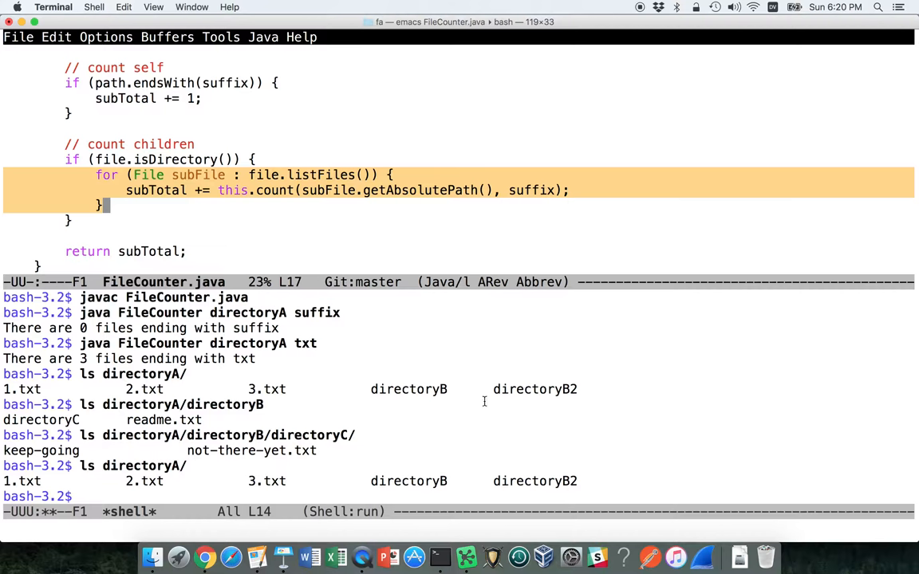
pyautogui.moveTo(223, 190)
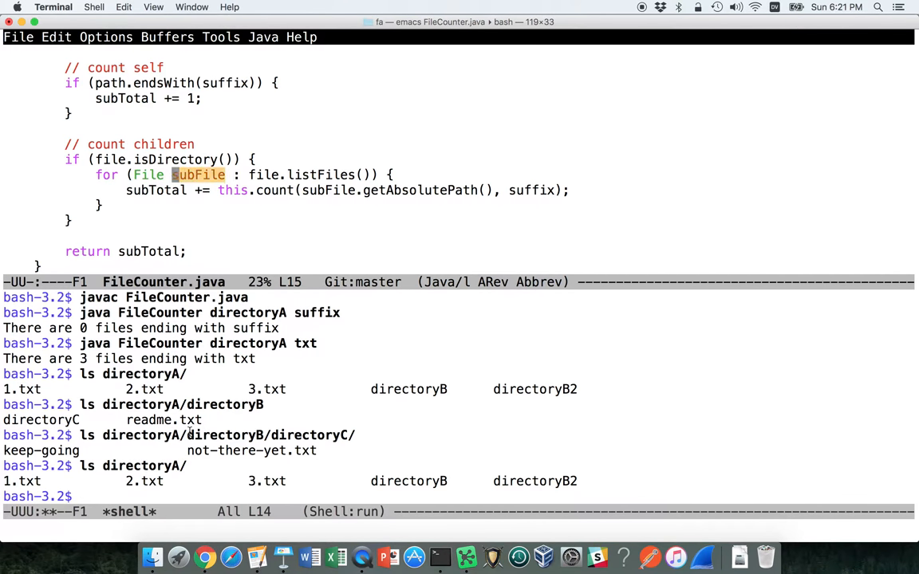
pyautogui.doubleClick(143, 481)
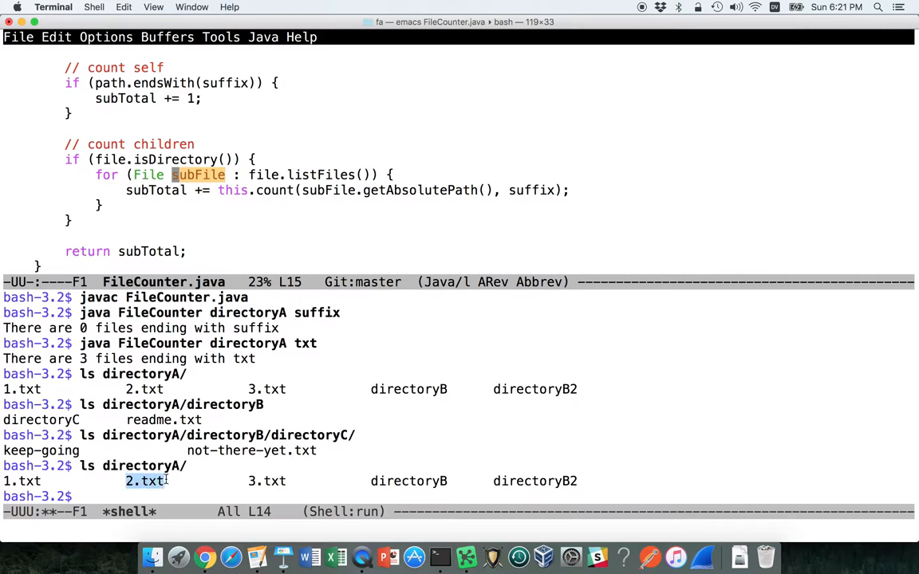
pyautogui.moveTo(216, 179)
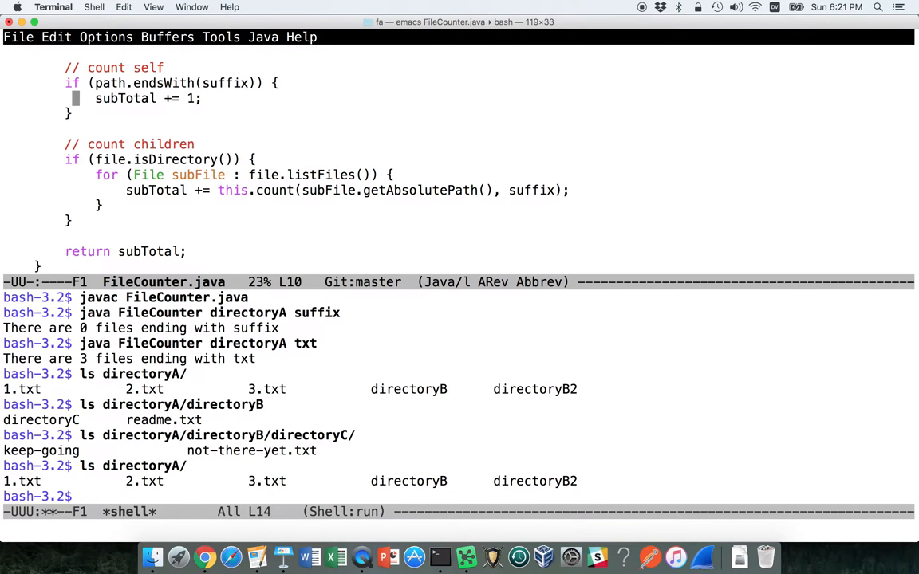
pyautogui.scroll(3)
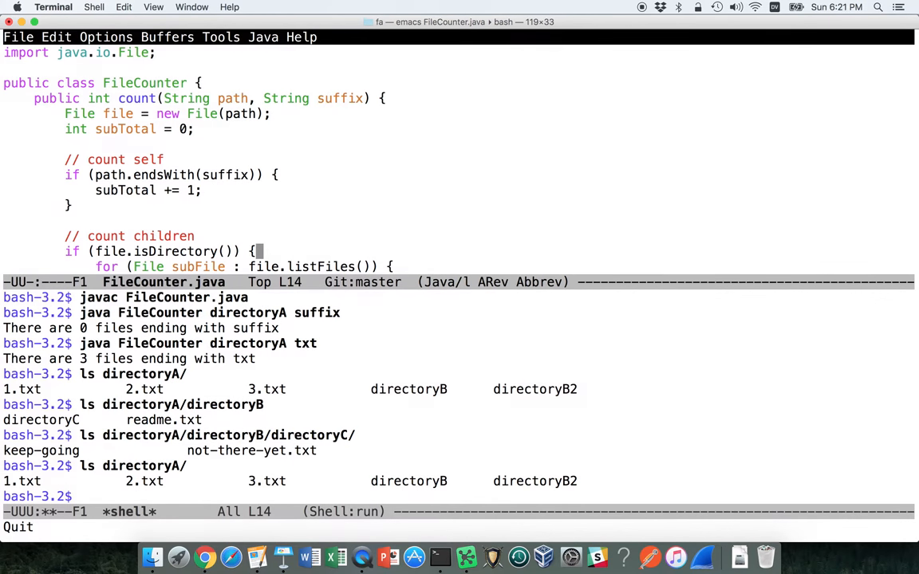
pyautogui.scroll(-3)
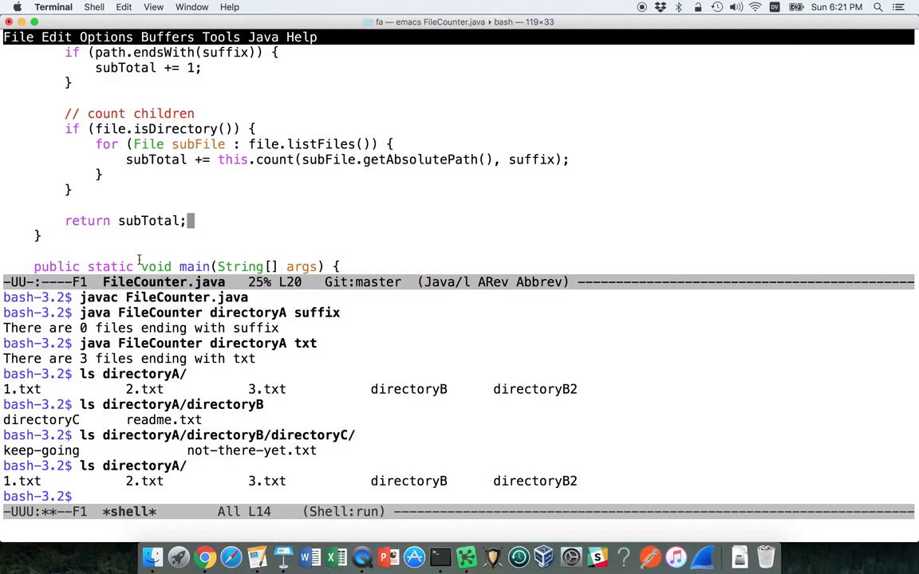
pyautogui.doubleClick(140, 466)
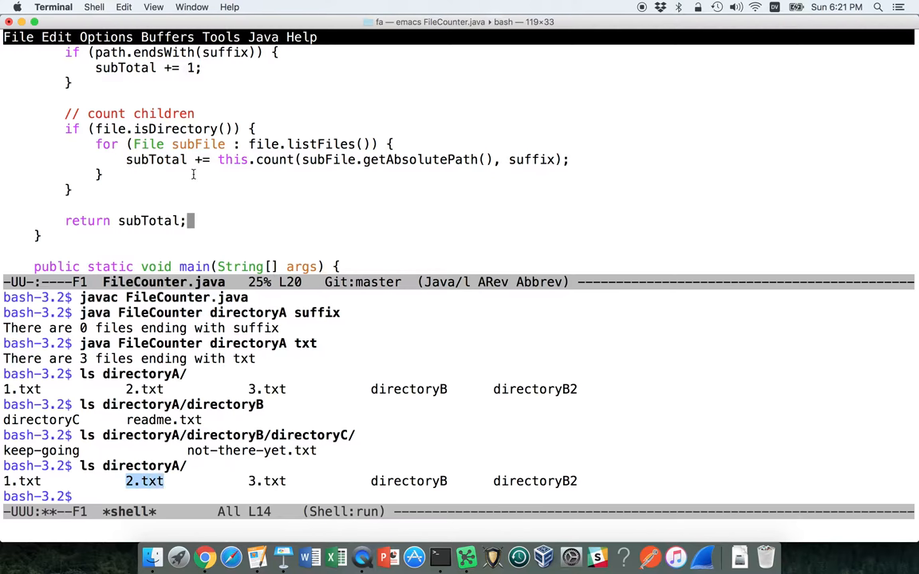
pyautogui.doubleClick(197, 144)
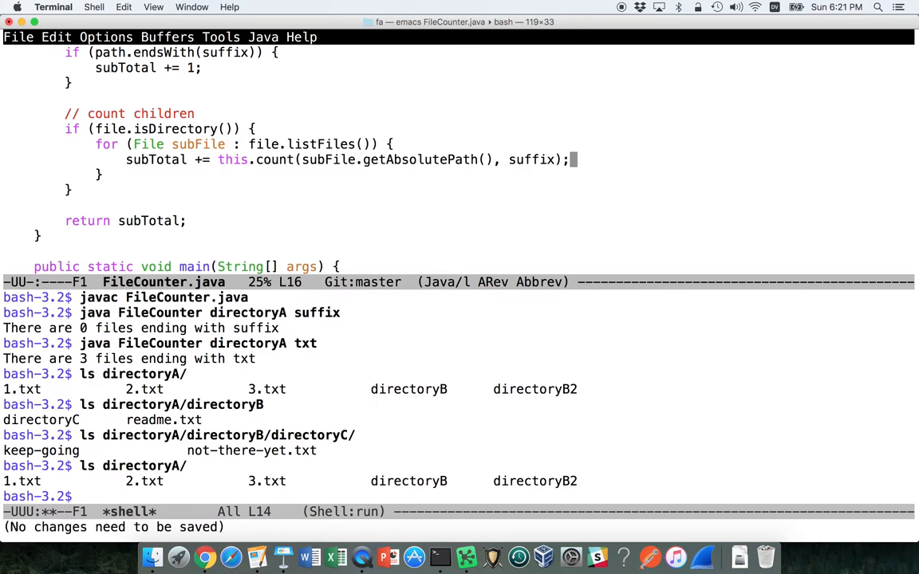
# Recompile with javac and rerun on directoryA for txt, now reporting 11 files.
pyautogui.write('java')
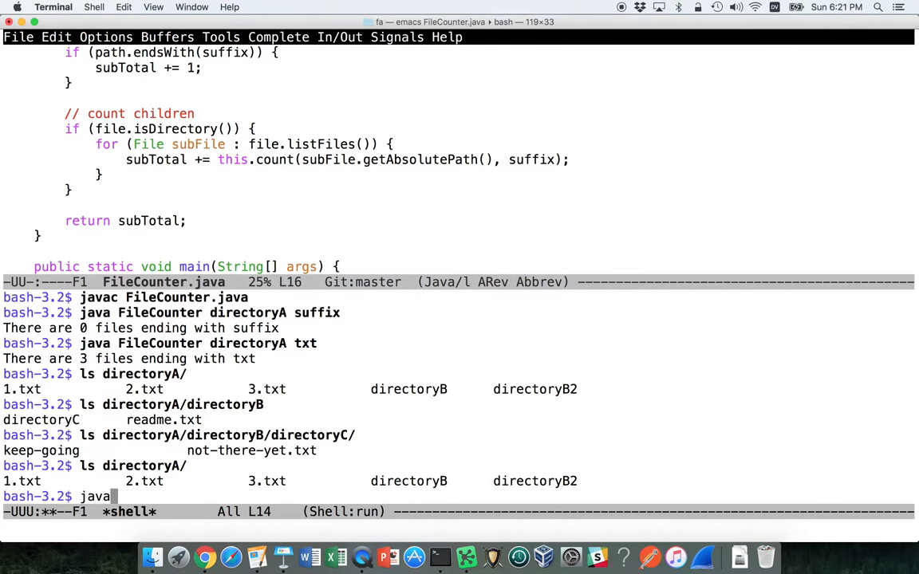
pyautogui.write('c')
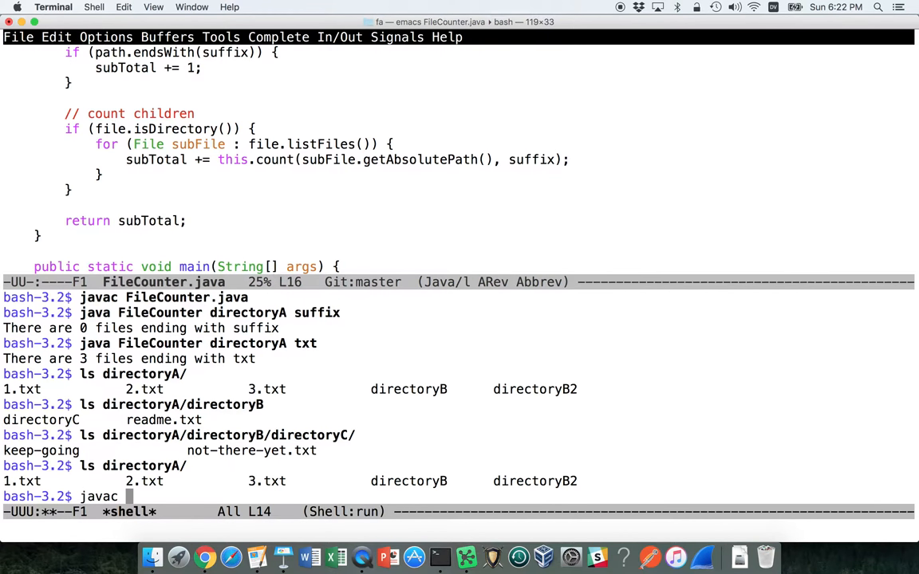
pyautogui.write('FileCounter.java')
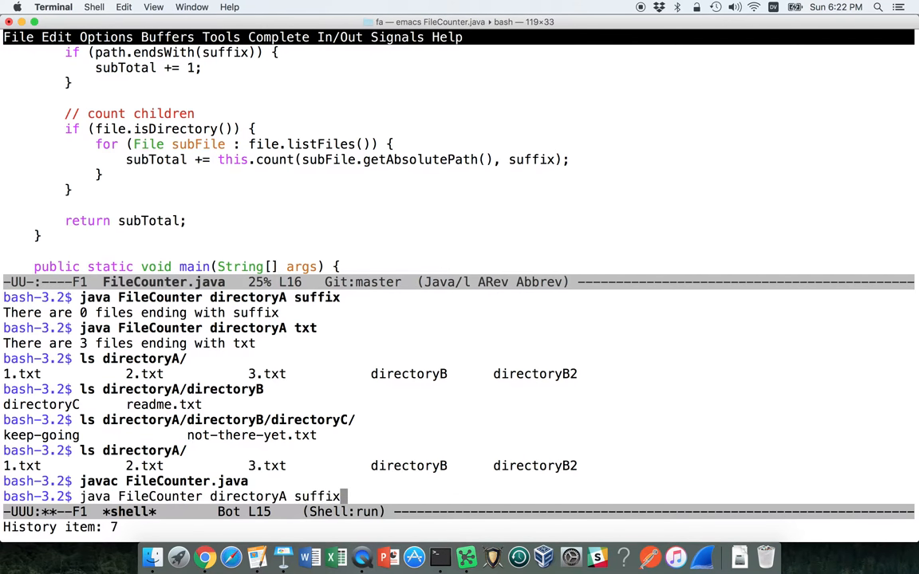
pyautogui.press('Return')
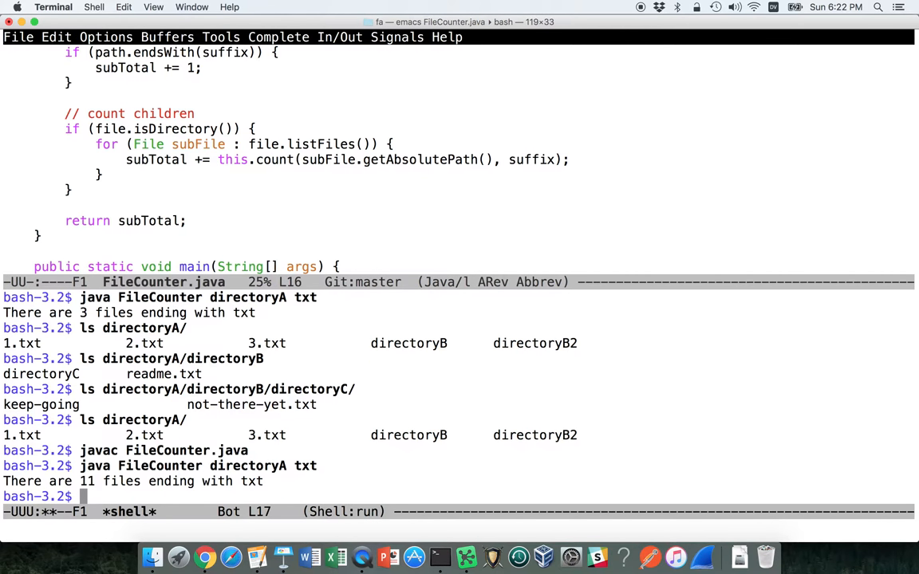
pyautogui.doubleClick(86, 481)
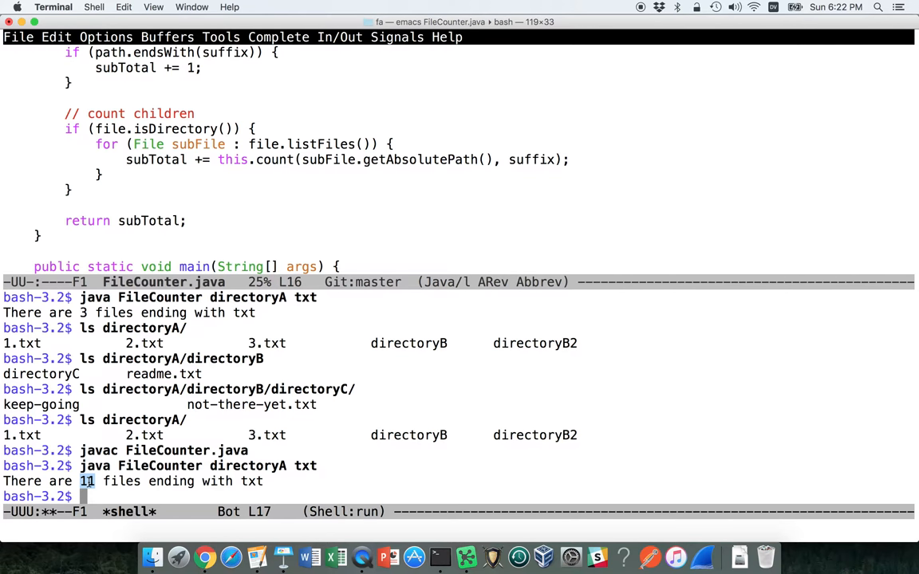
pyautogui.moveTo(406, 343)
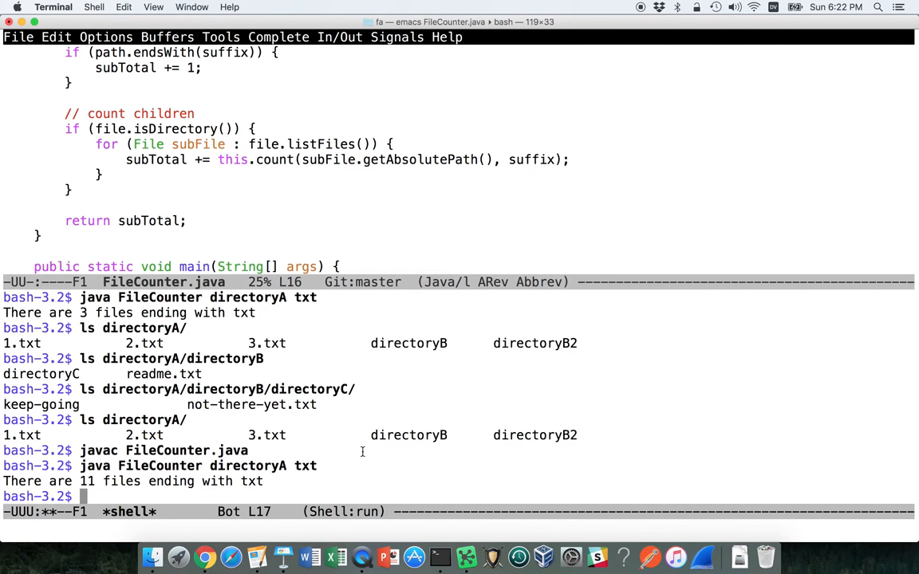
# Run find directoryA/ to list every path beneath it.
pyautogui.write('find')
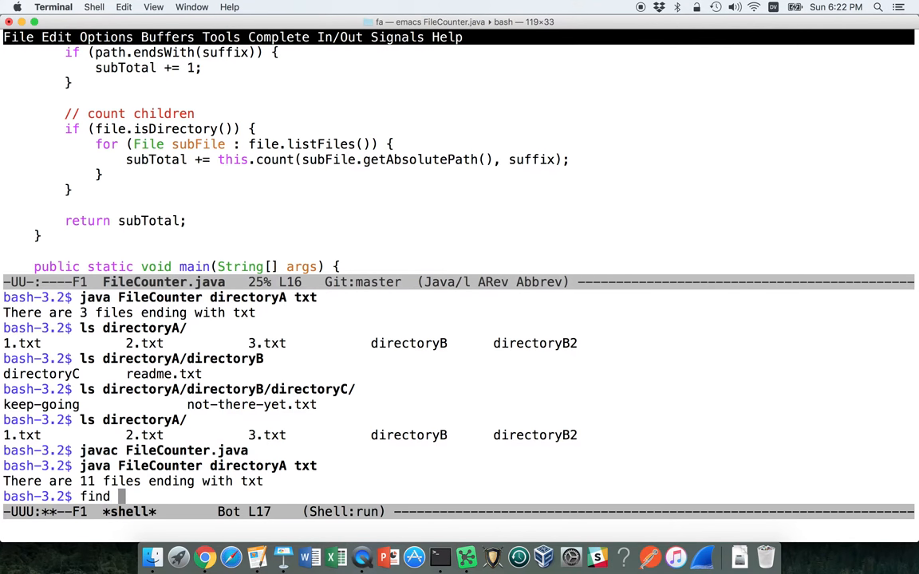
pyautogui.write('directoryA/')
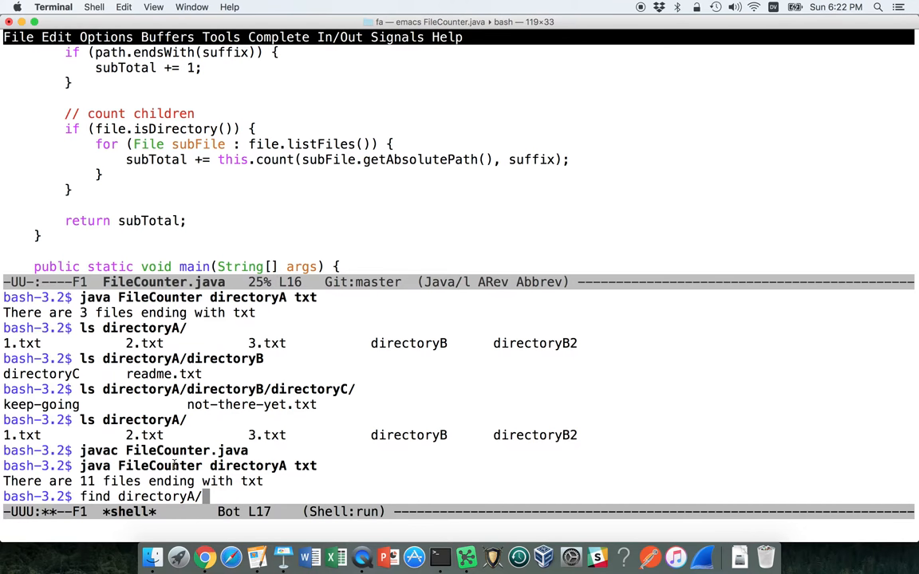
pyautogui.press('Return')
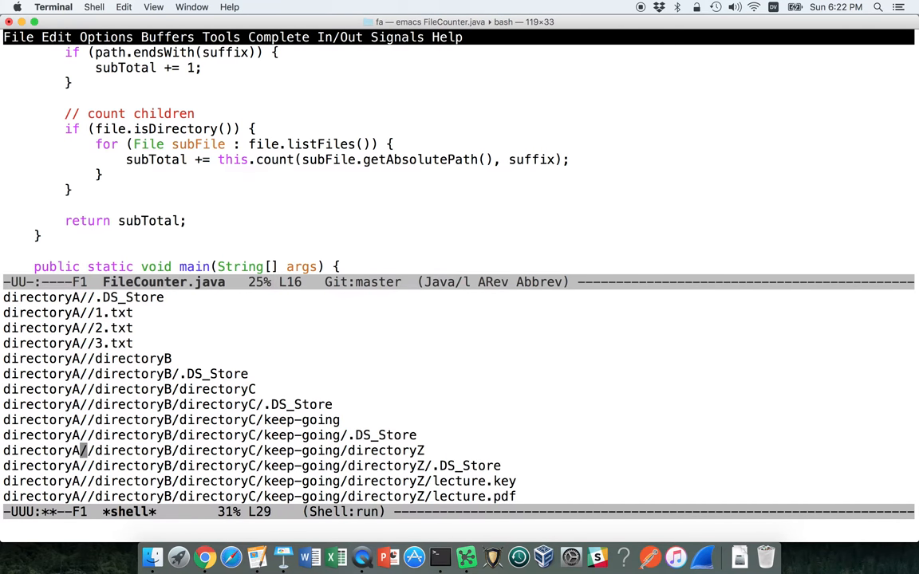
pyautogui.scroll(-3)
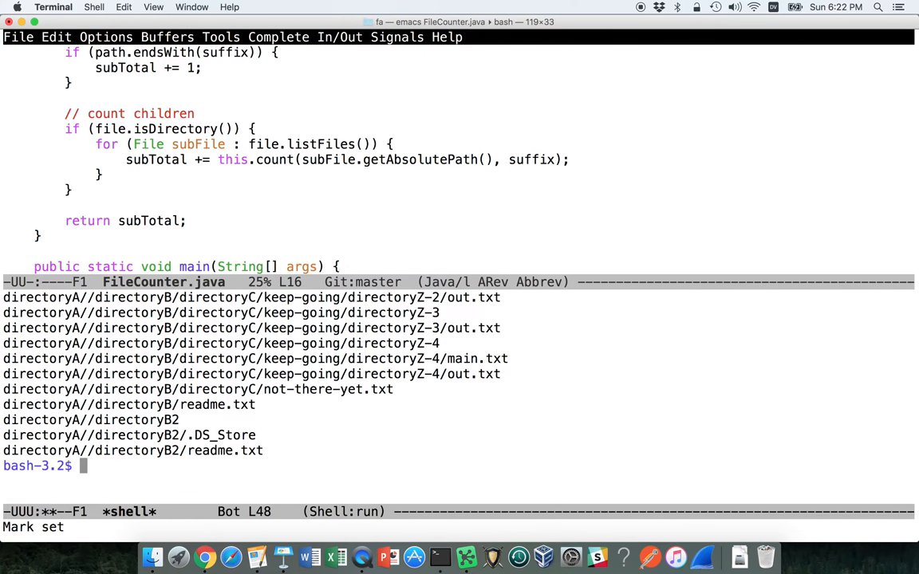
# Filter the find output with grep txt, then append wc -l to count the lines.
pyautogui.write('find directoryA/ |')
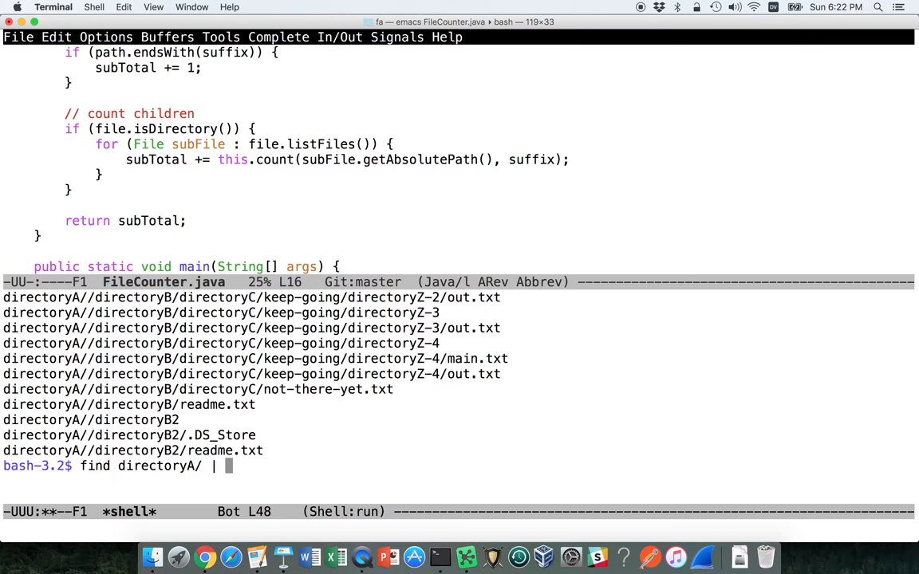
pyautogui.write('grep txt')
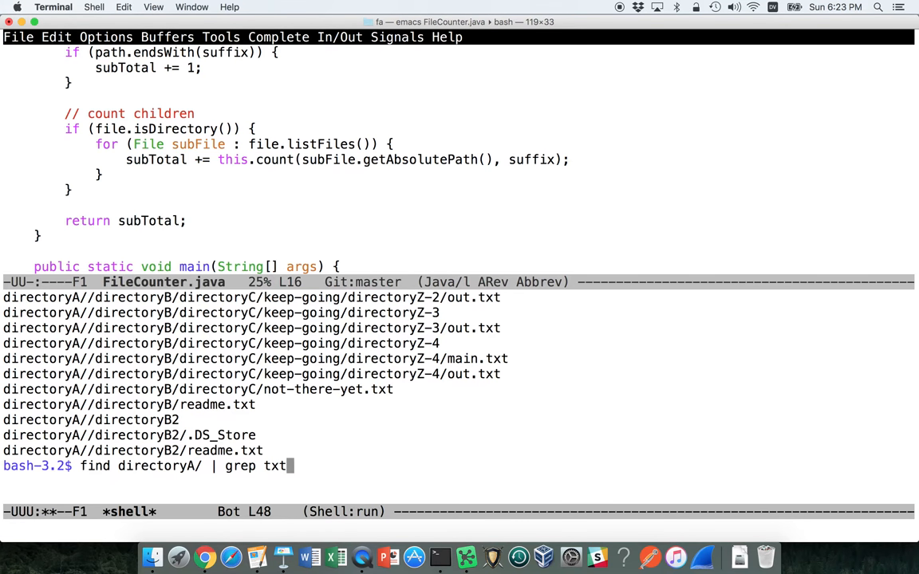
pyautogui.press('Return')
pyautogui.write('find directoryA/ | grep txt |')
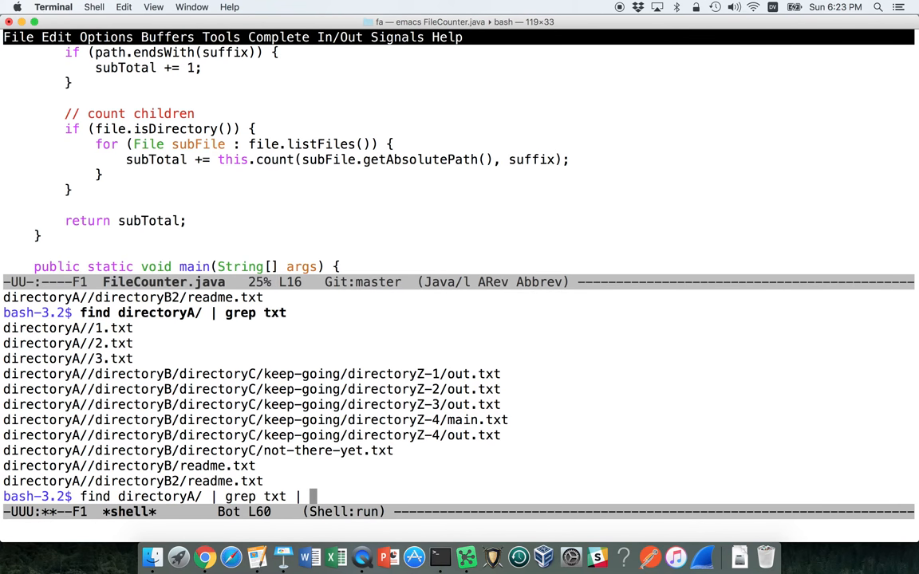
pyautogui.write('wc -l')
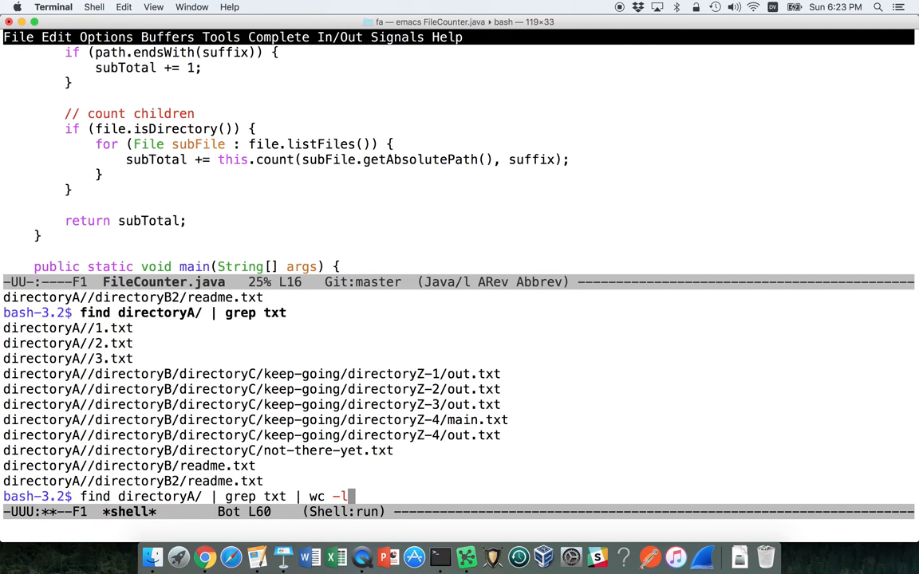